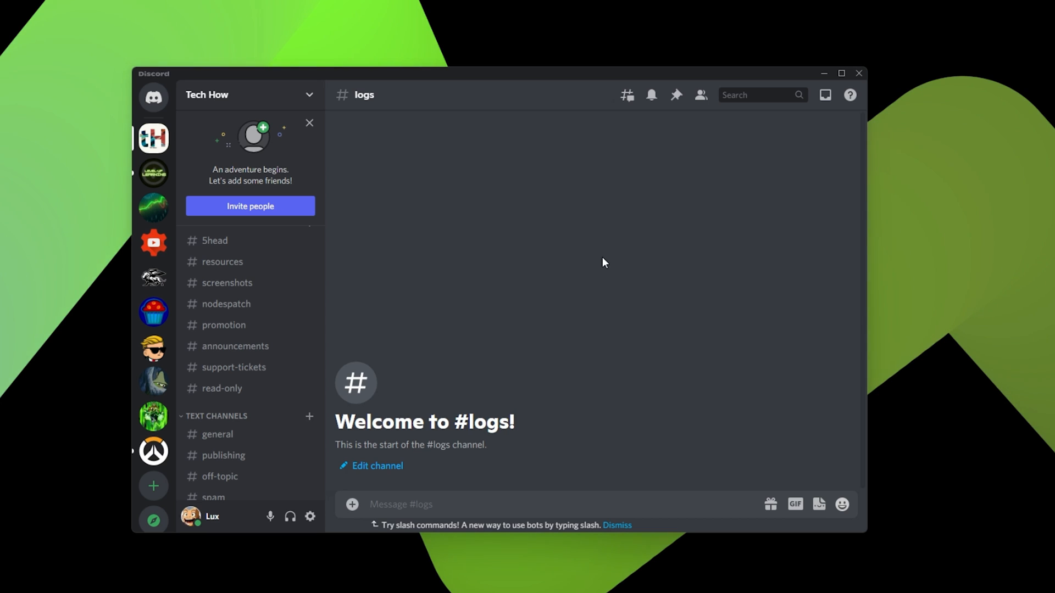
{"action": "mouse_move", "coordinate": [310, 517]}
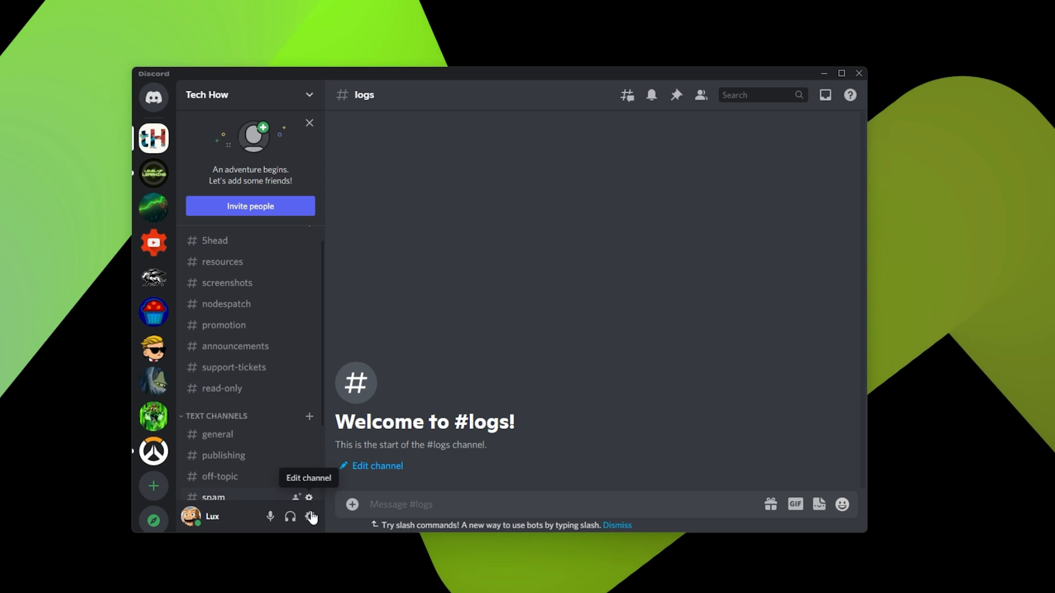
{"action": "mouse_move", "coordinate": [309, 518]}
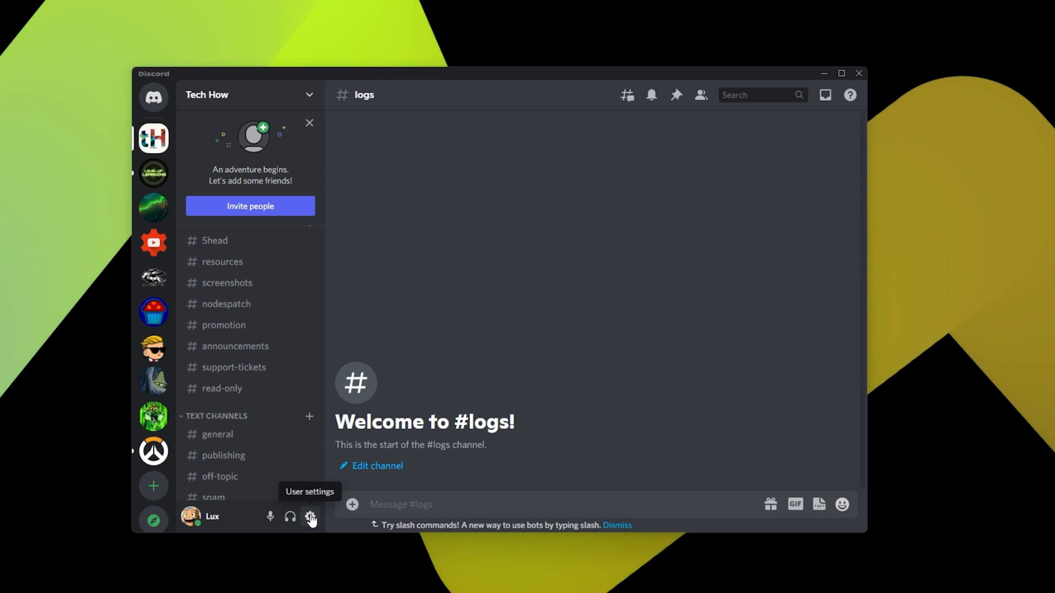
Switch off H.264 Hardware Acceleration under Video Codec in Discord's Voice & Video settings.
{"action": "left_click", "coordinate": [310, 518]}
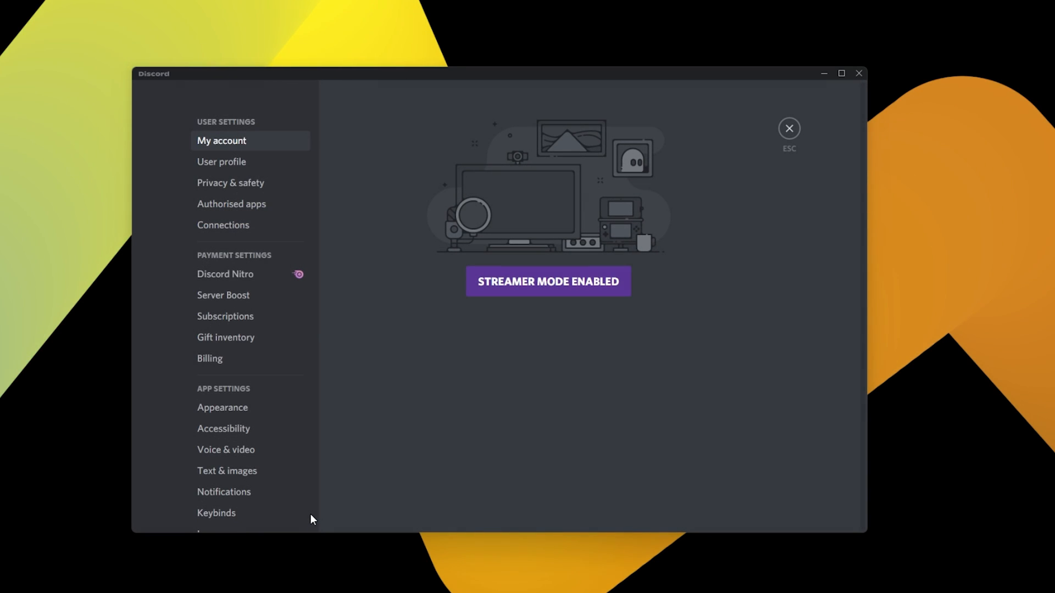
{"action": "left_click", "coordinate": [226, 449]}
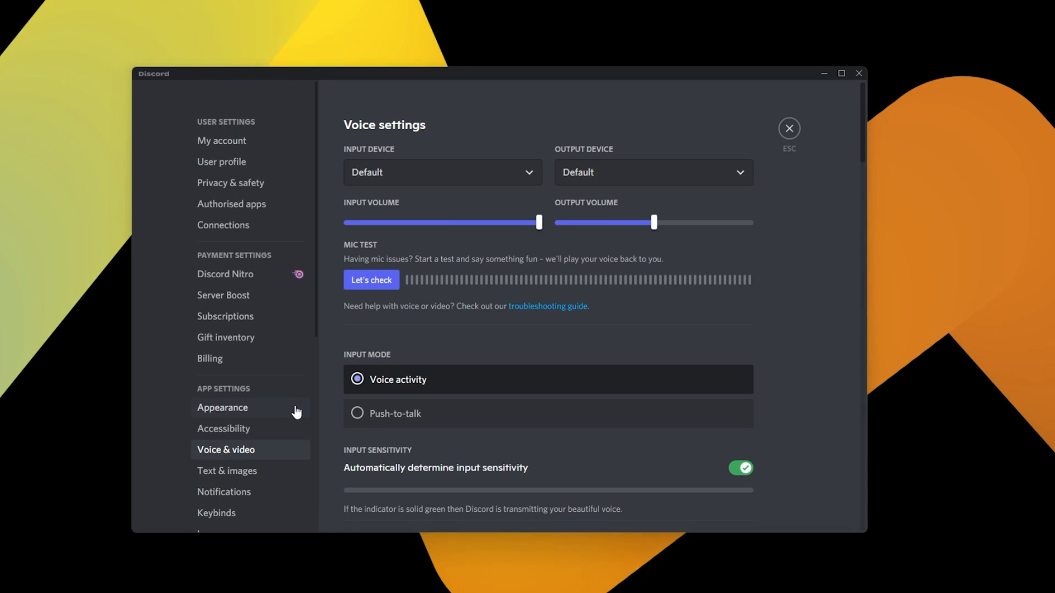
{"action": "scroll", "scroll_direction": "down", "scroll_amount": 3}
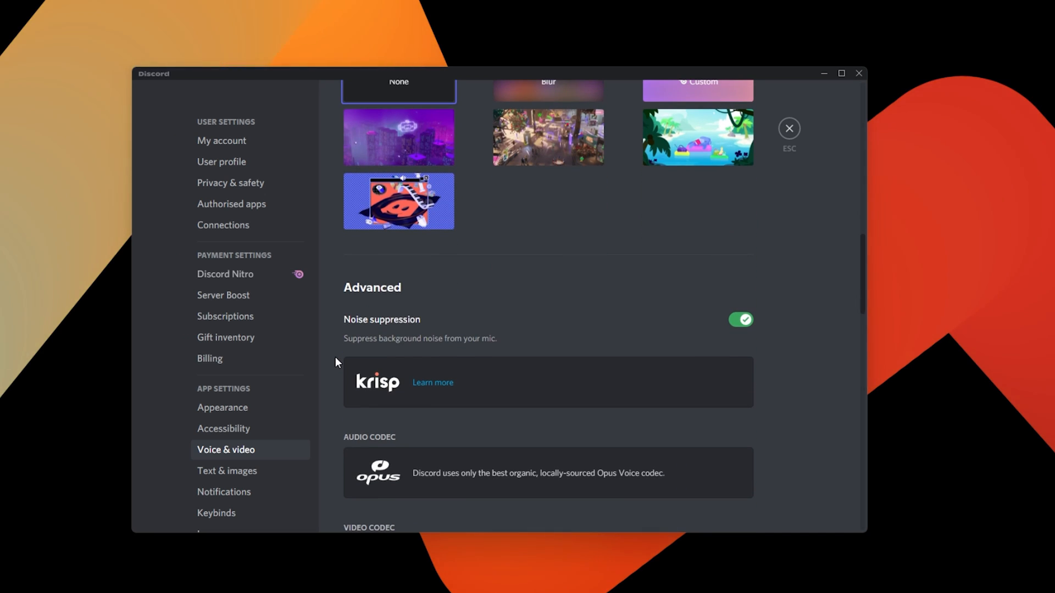
{"action": "scroll", "scroll_direction": "down", "scroll_amount": 3}
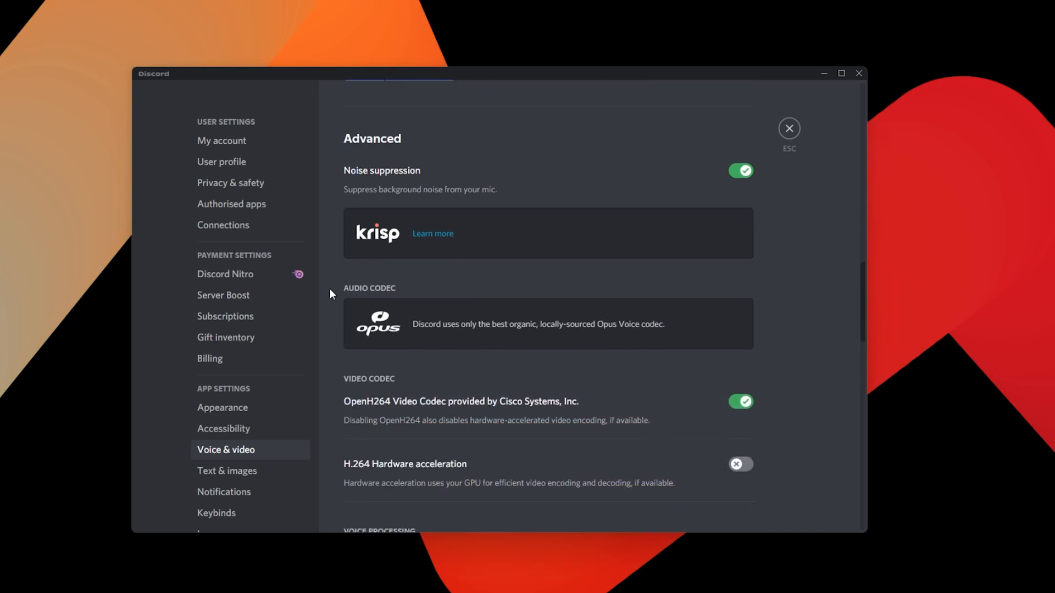
{"action": "scroll", "scroll_direction": "down", "scroll_amount": 3}
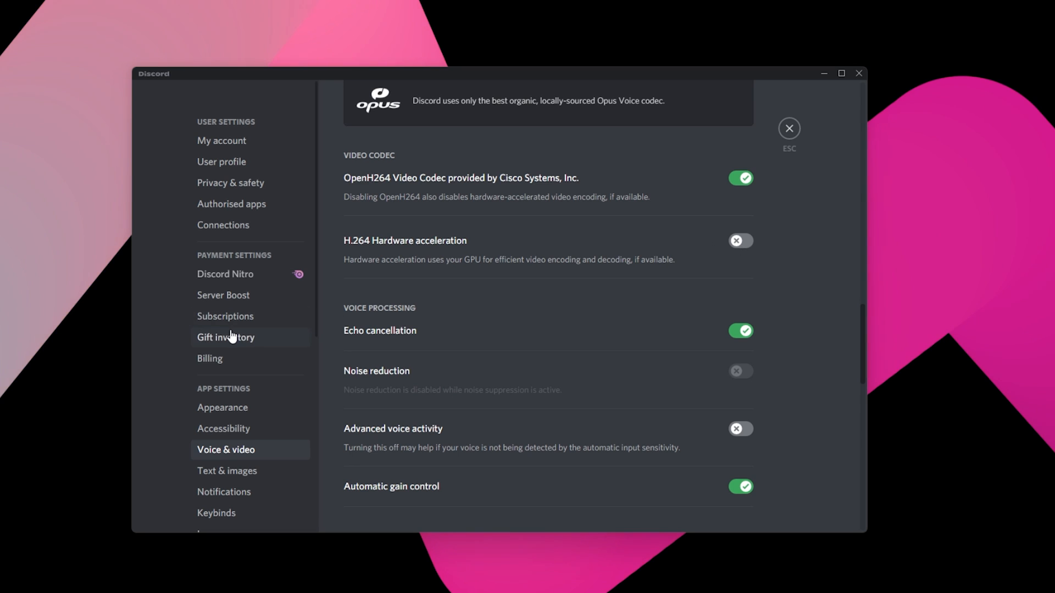
{"action": "left_click", "coordinate": [217, 349]}
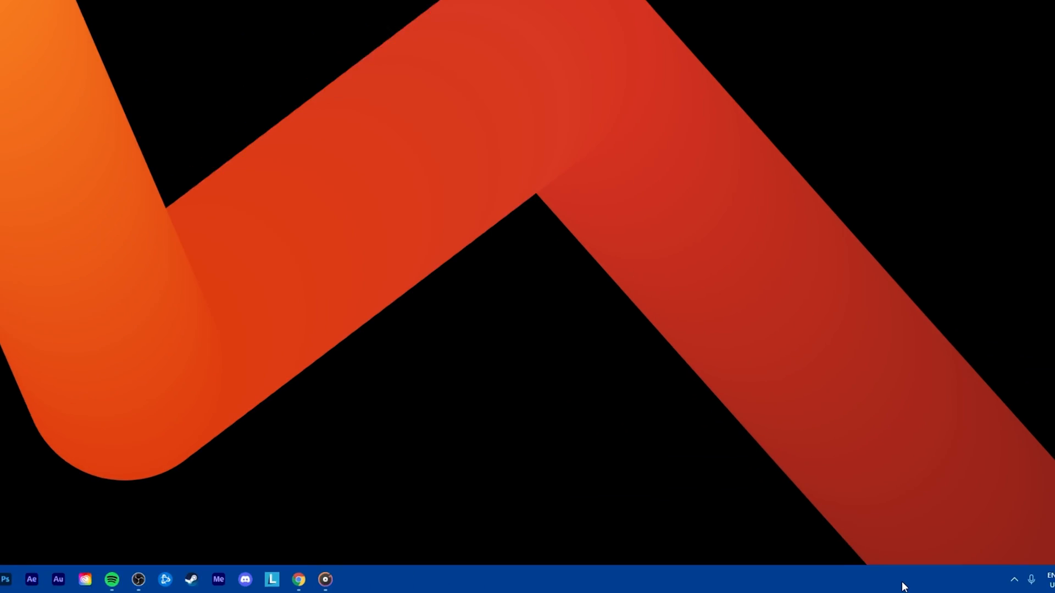
Quit Discord's background app from its hidden system-tray icon.
{"action": "left_click", "coordinate": [826, 574]}
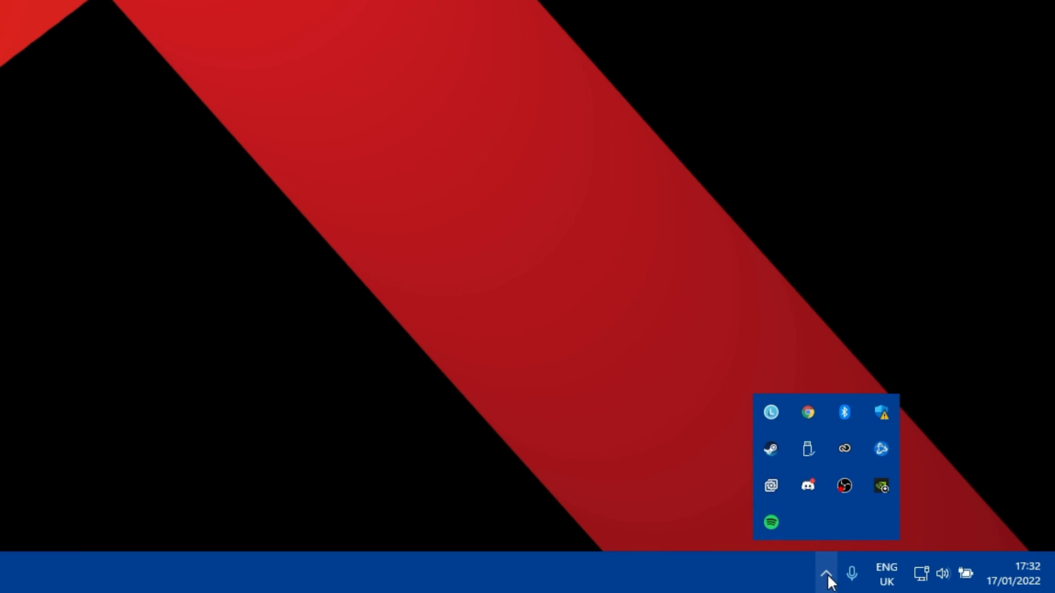
{"action": "mouse_move", "coordinate": [807, 486]}
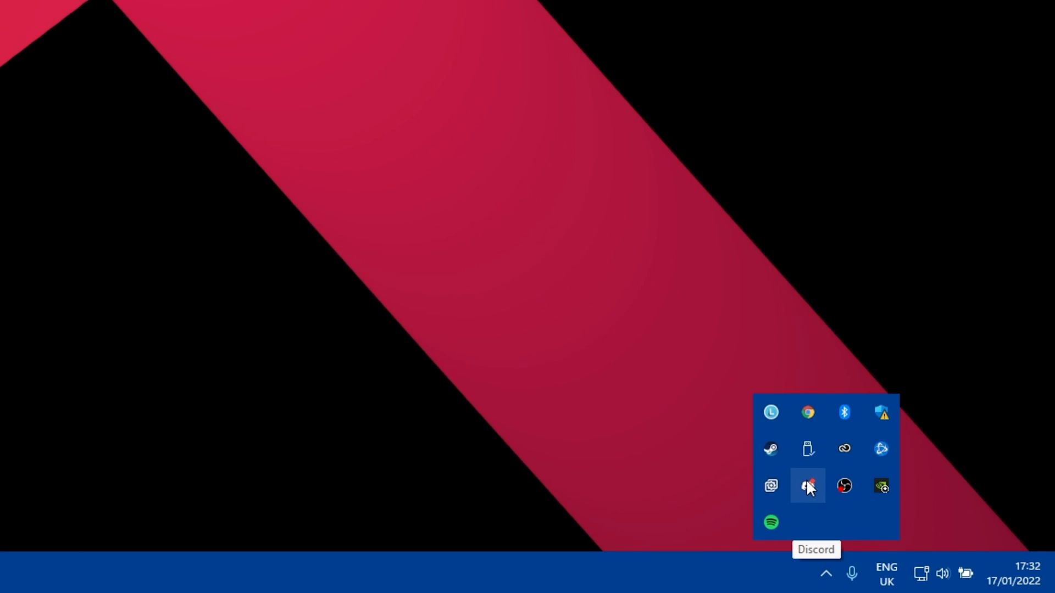
{"action": "right_click", "coordinate": [808, 486]}
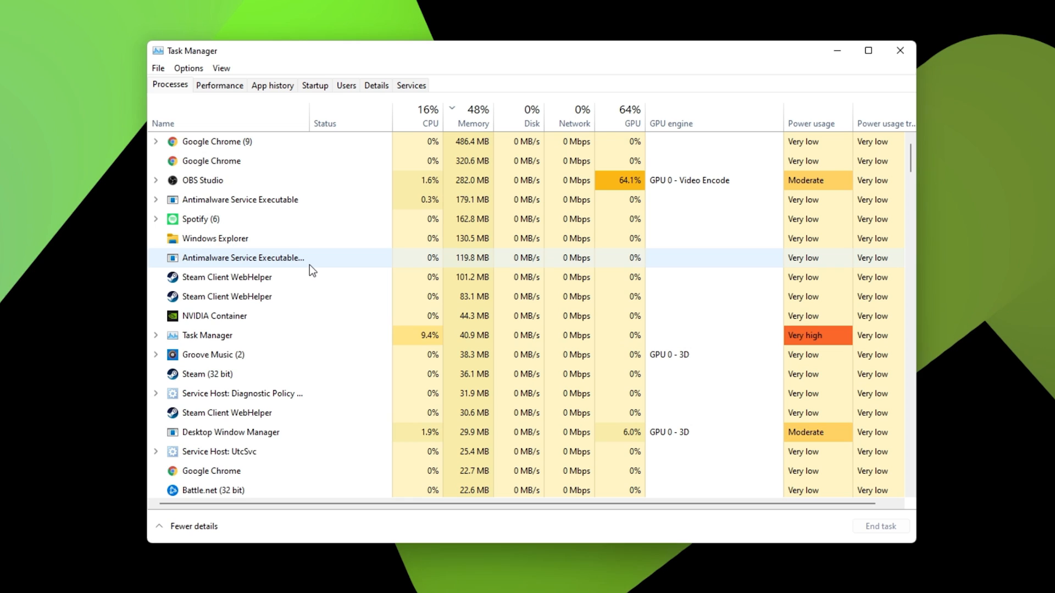
Scan Task Manager's process list for leftover Discord tasks and bring up Start.
{"action": "scroll", "scroll_direction": "down", "scroll_amount": 3}
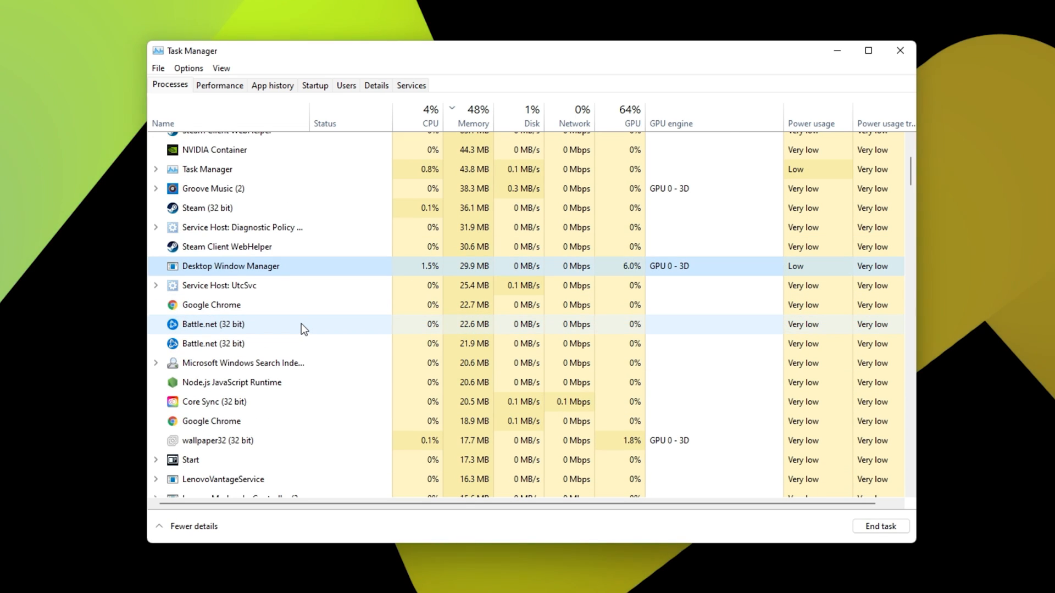
{"action": "left_click", "coordinate": [386, 583]}
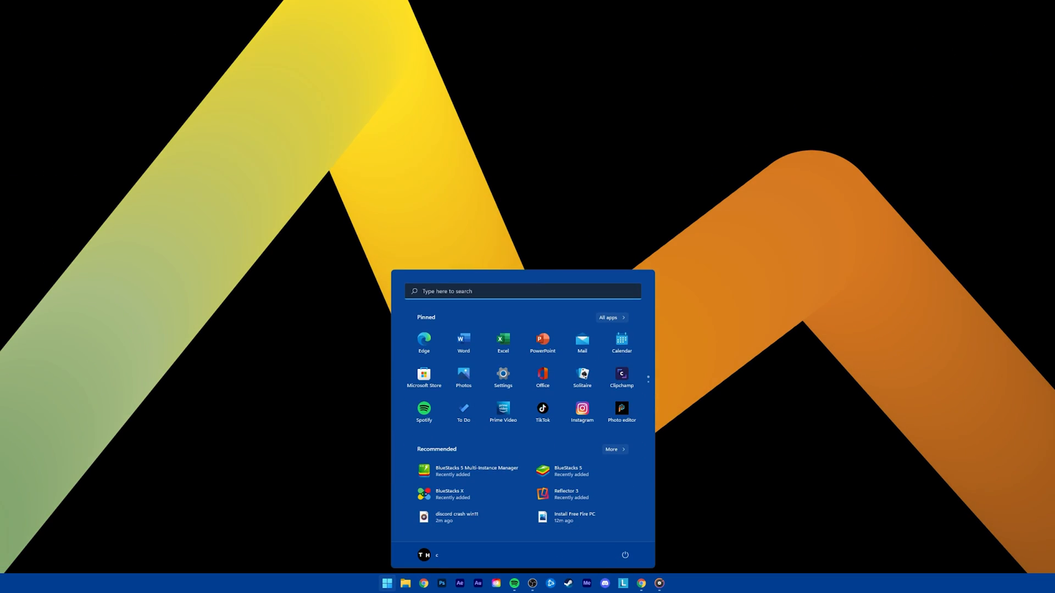
{"action": "type", "text": "%appdata%"}
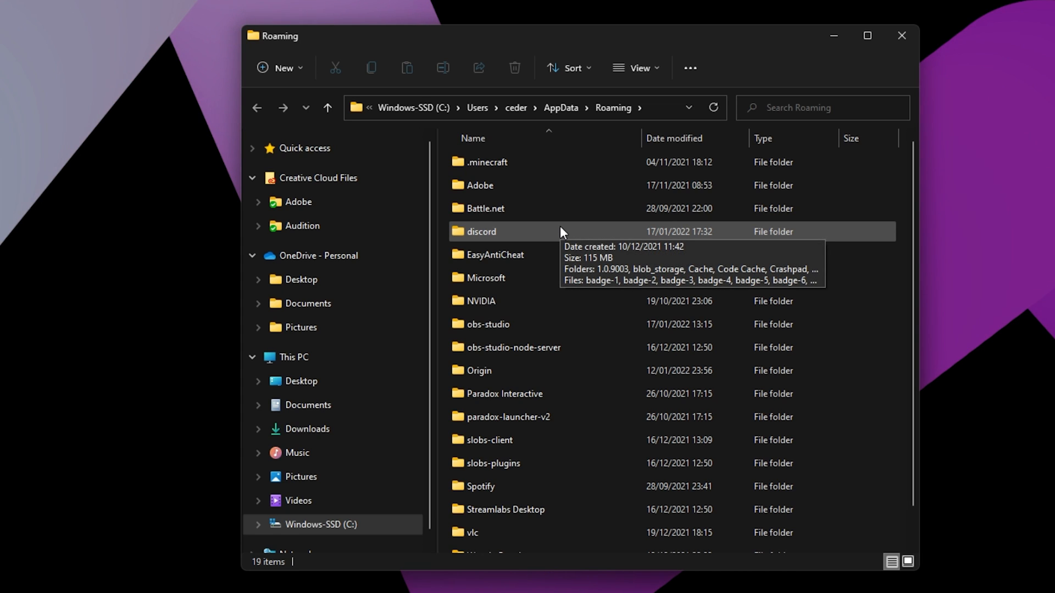
Select the discord folder in Roaming and bring up its delete actions.
{"action": "right_click", "coordinate": [481, 232]}
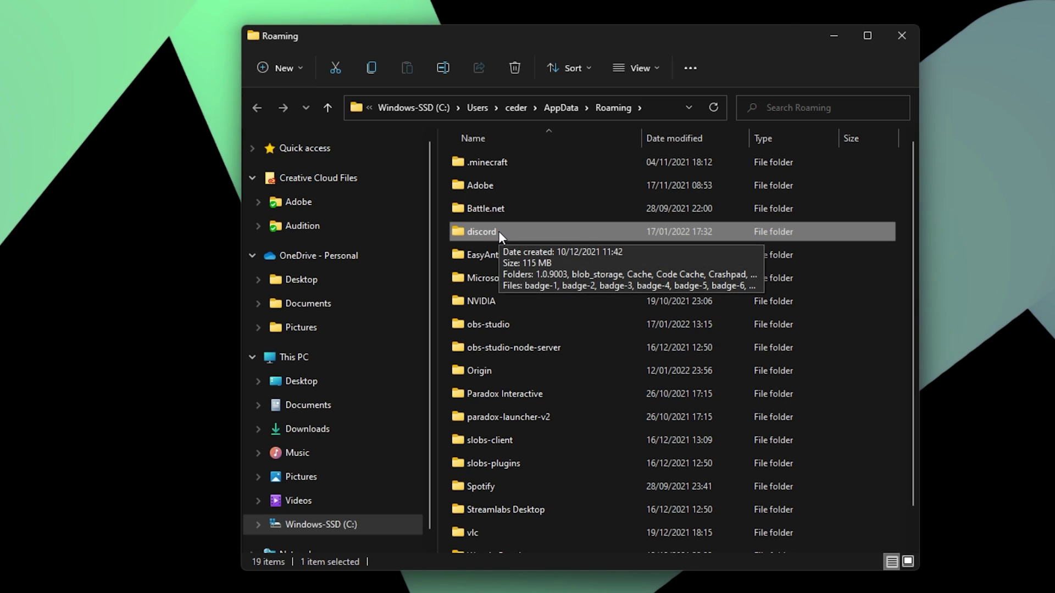
{"action": "right_click", "coordinate": [480, 232]}
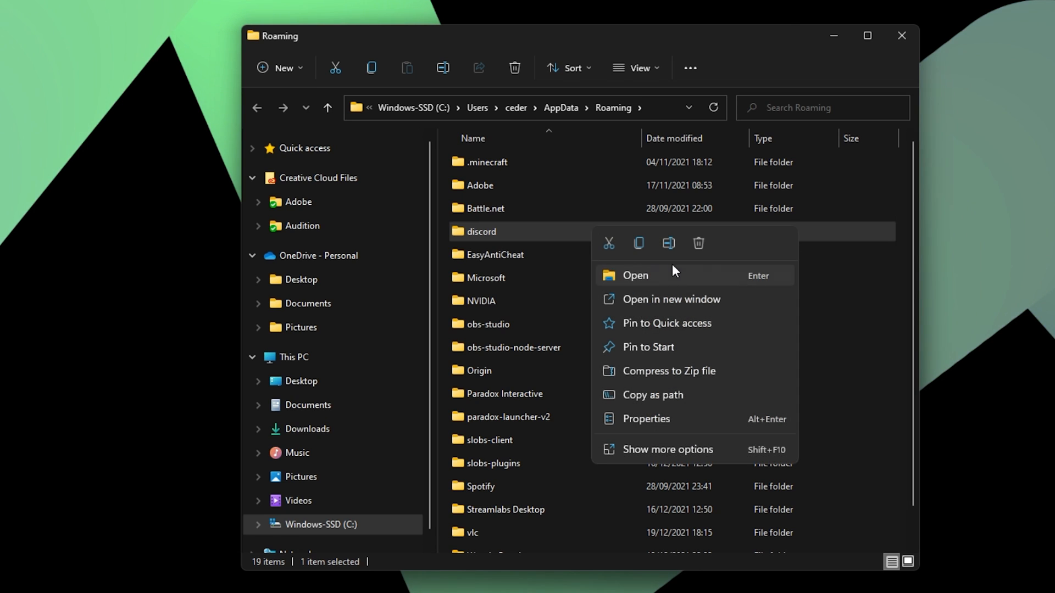
{"action": "mouse_move", "coordinate": [699, 243]}
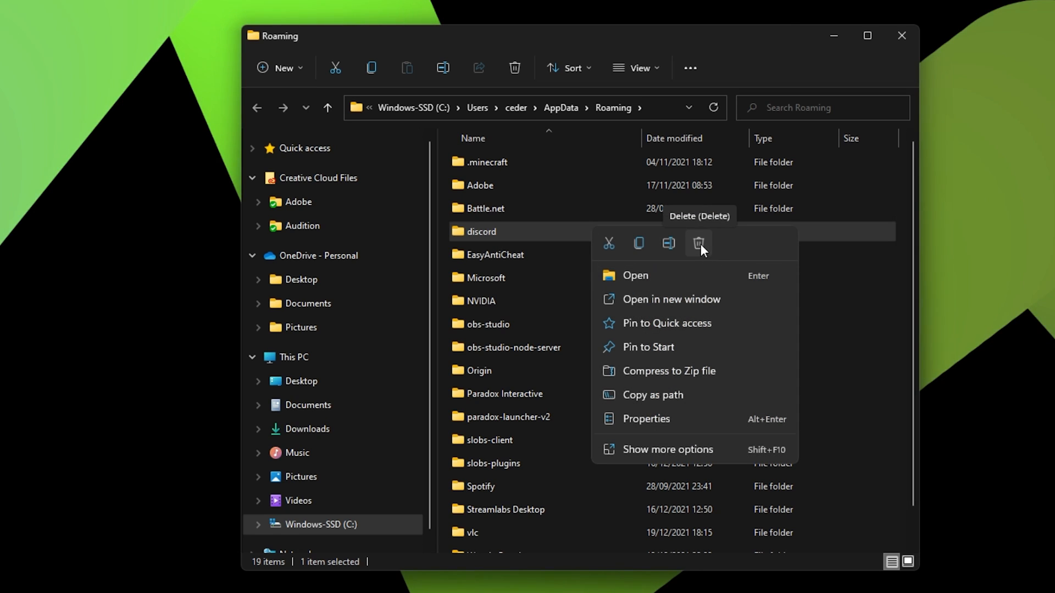
{"action": "mouse_move", "coordinate": [901, 35]}
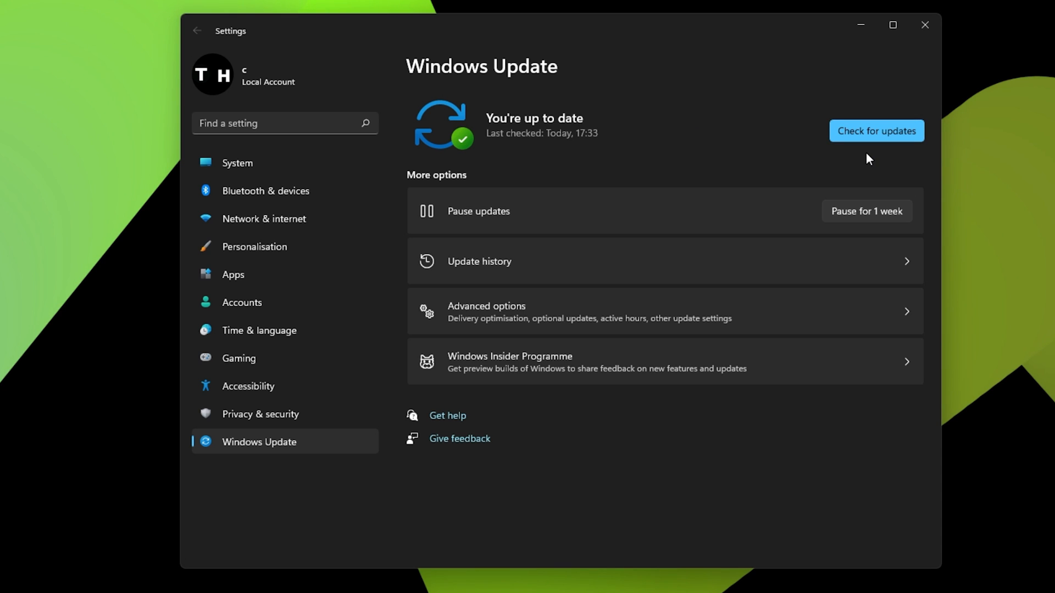
Check for Windows updates, then search Start for 'device Manager'.
{"action": "left_click", "coordinate": [398, 584]}
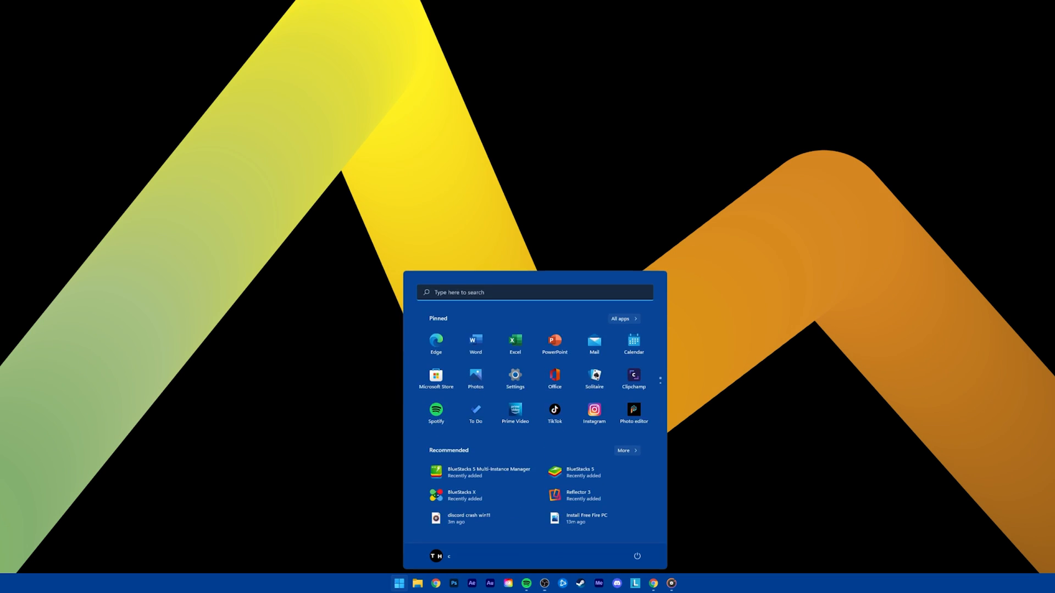
{"action": "type", "text": "device Manager"}
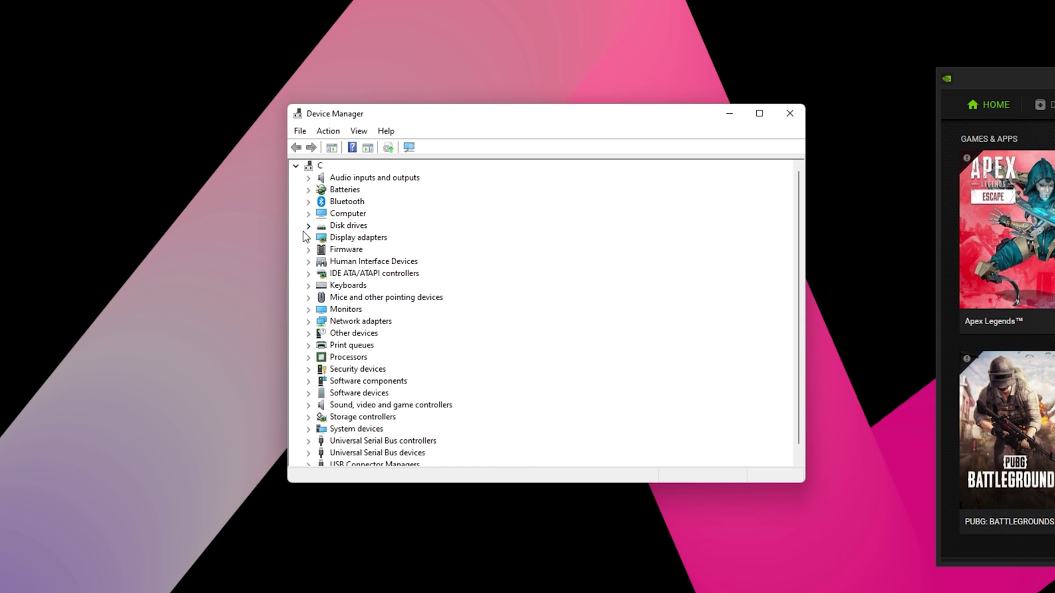
Review Update driver choices for the NVIDIA GeForce RTX 3060 Laptop GPU, then close them.
{"action": "right_click", "coordinate": [407, 261]}
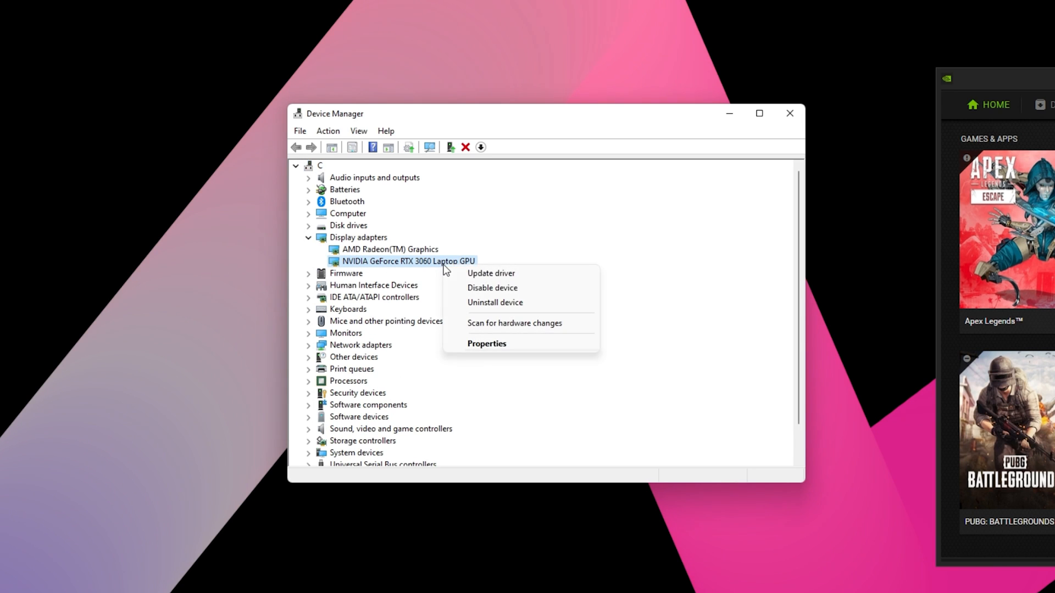
{"action": "left_click", "coordinate": [490, 273]}
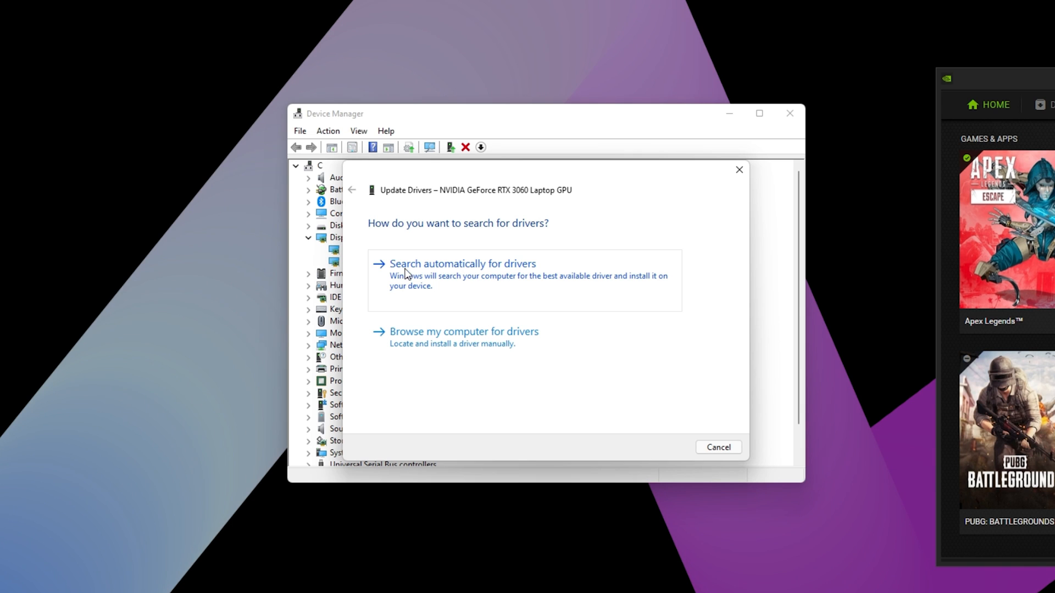
{"action": "mouse_move", "coordinate": [501, 278]}
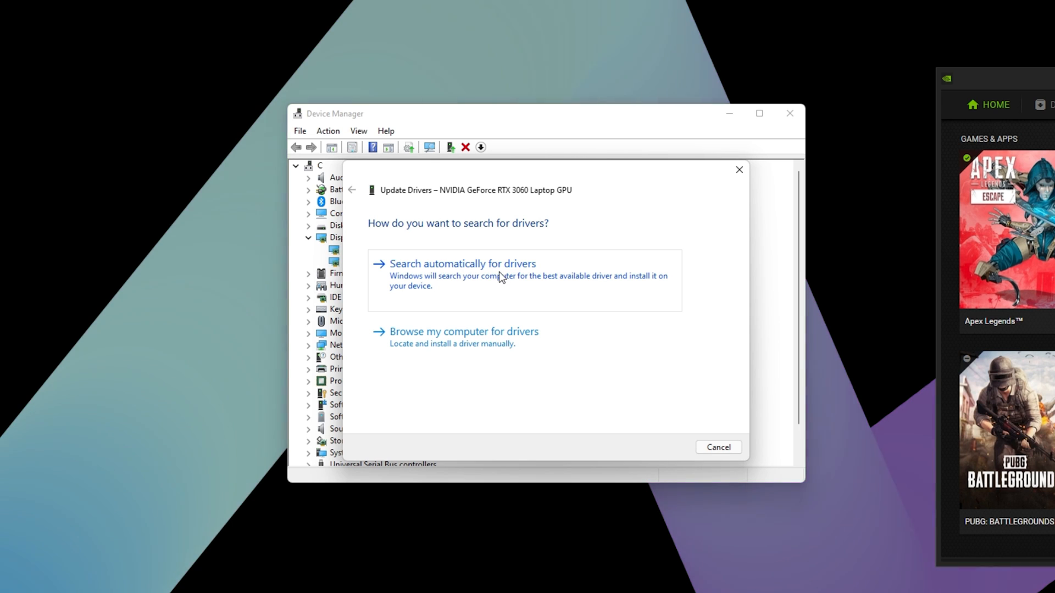
{"action": "mouse_move", "coordinate": [738, 170]}
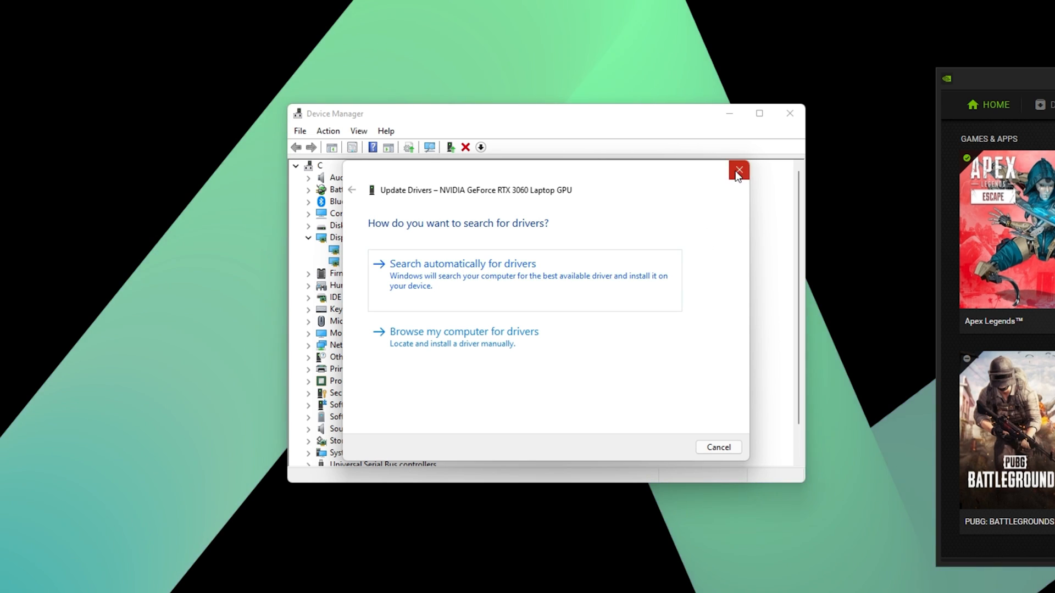
{"action": "left_click", "coordinate": [738, 169]}
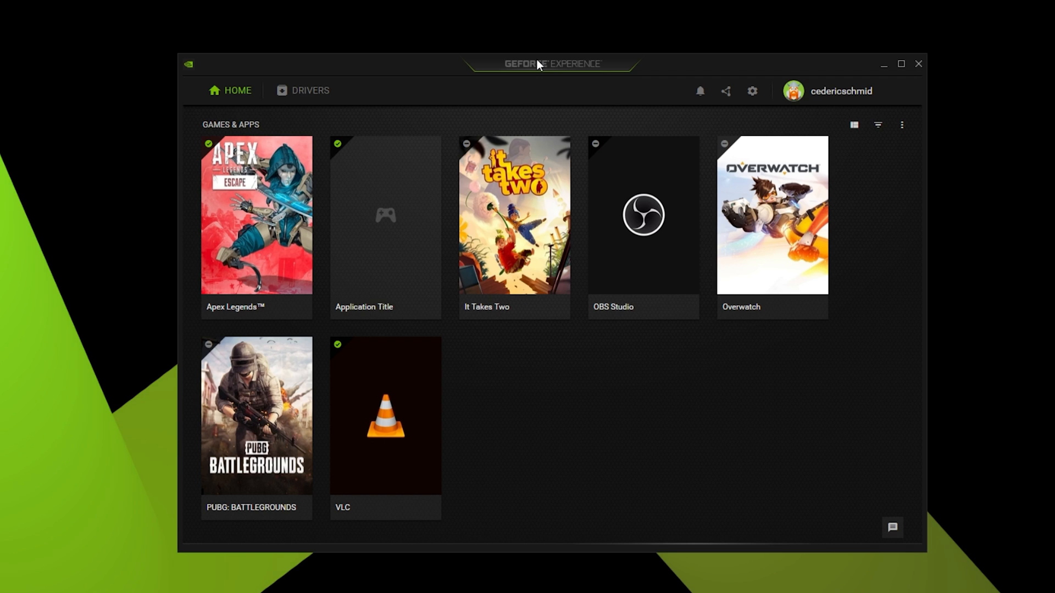
Show the Drivers page listing Game Ready Driver 511.23 available above installed 497.29.
{"action": "left_click", "coordinate": [309, 90]}
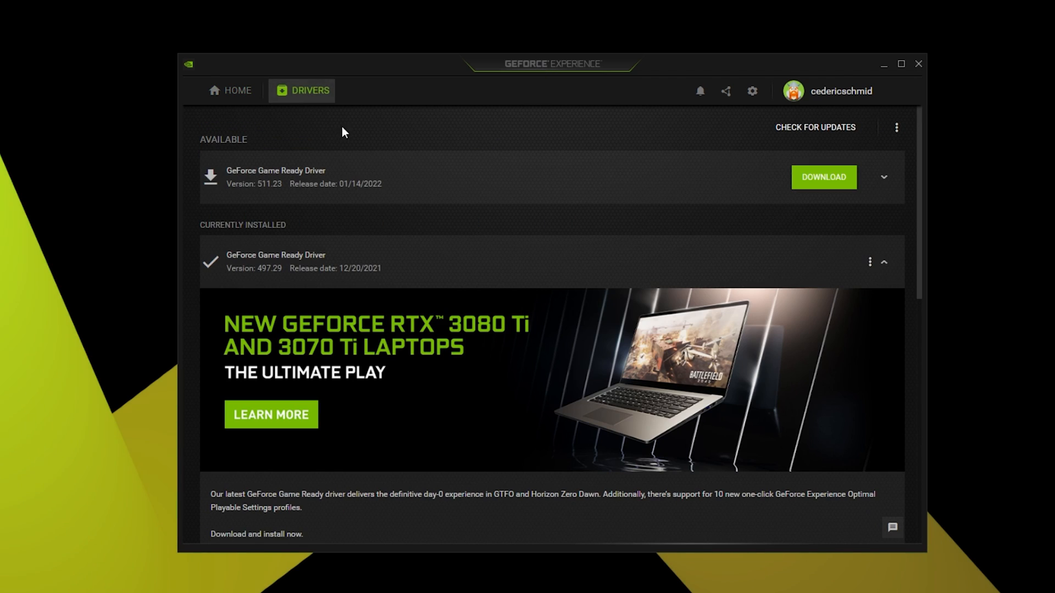
{"action": "mouse_move", "coordinate": [799, 181]}
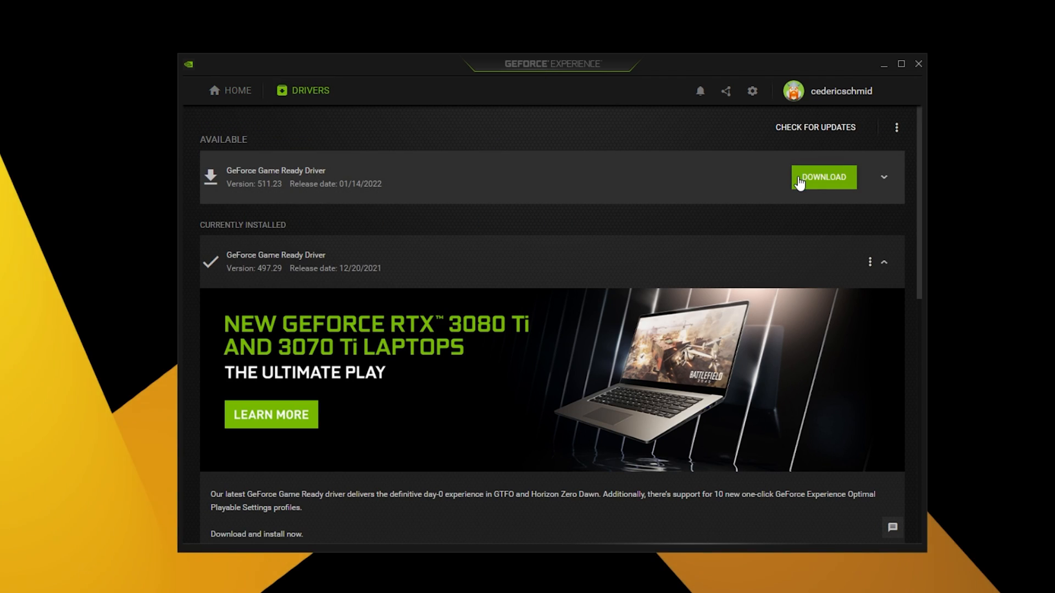